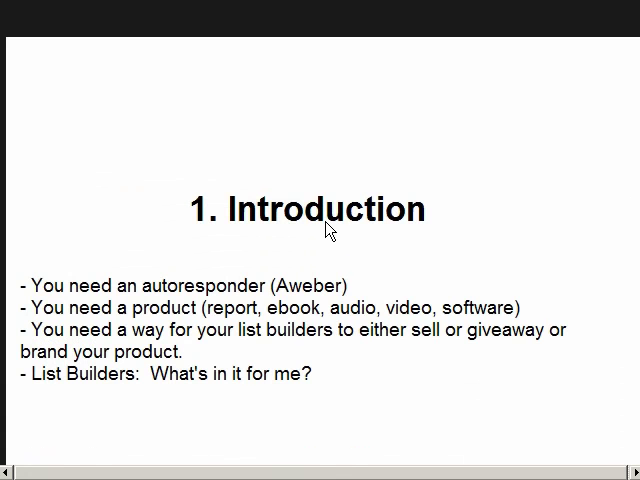
pyautogui.moveTo(336, 252)
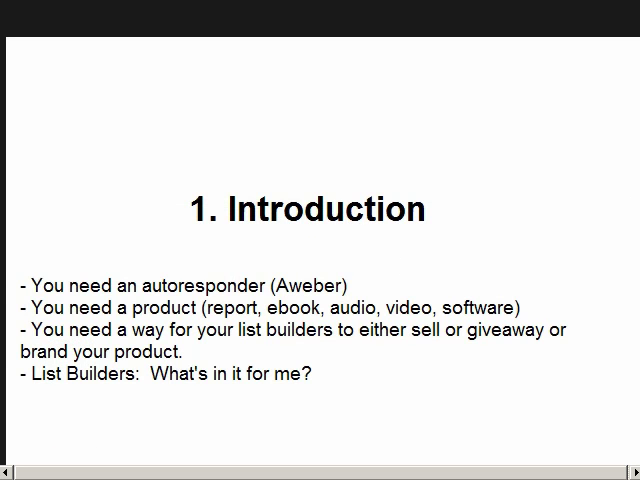
# - Seek the introduction video forward to the 'What should you give away?' slide
pyautogui.click(196, 458)
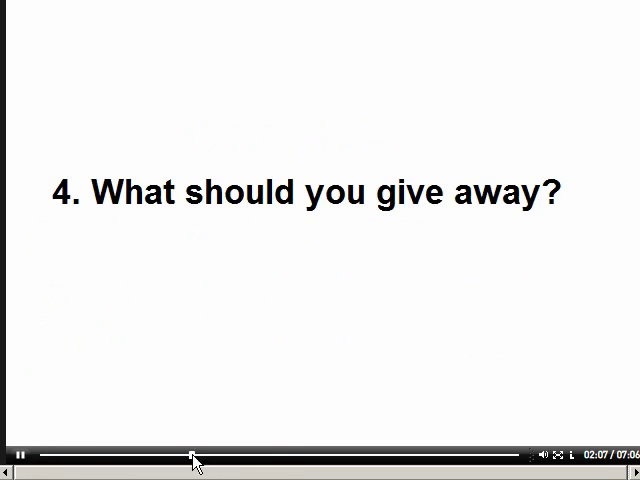
# - Seek further ahead to the AWeber email marketing homepage walkthrough
pyautogui.click(388, 456)
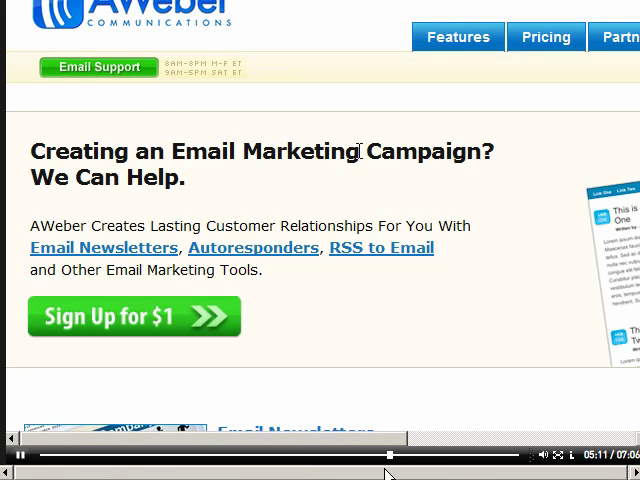
pyautogui.moveTo(350, 192)
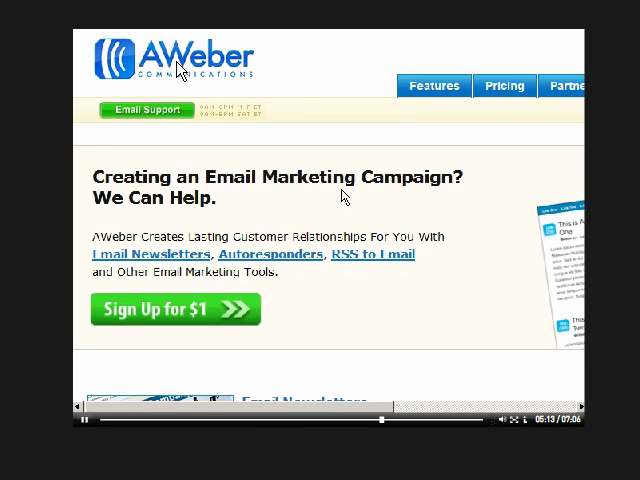
pyautogui.moveTo(288, 260)
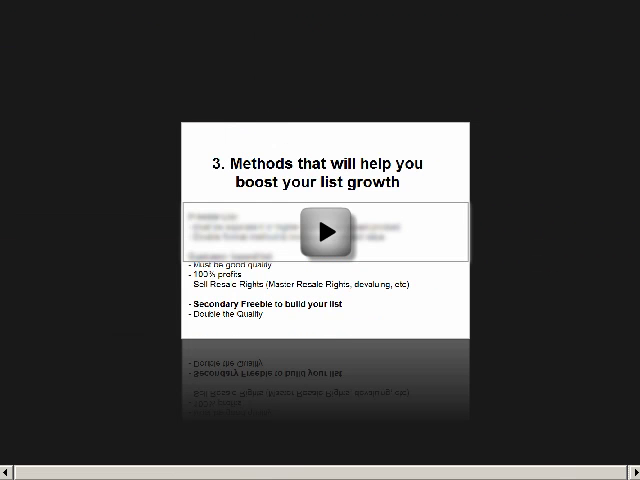
pyautogui.moveTo(268, 212)
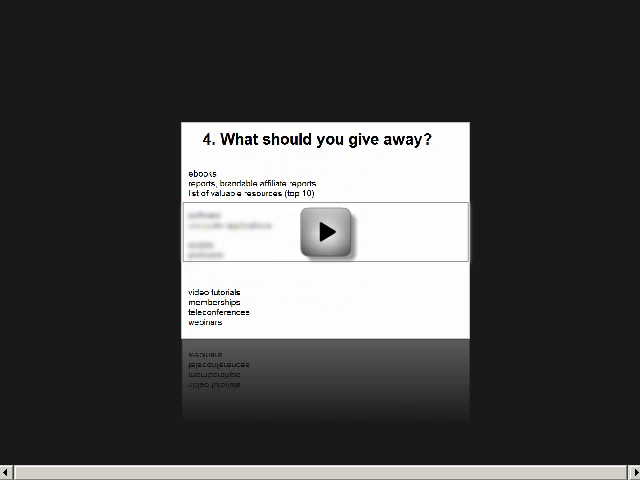
pyautogui.moveTo(124, 38)
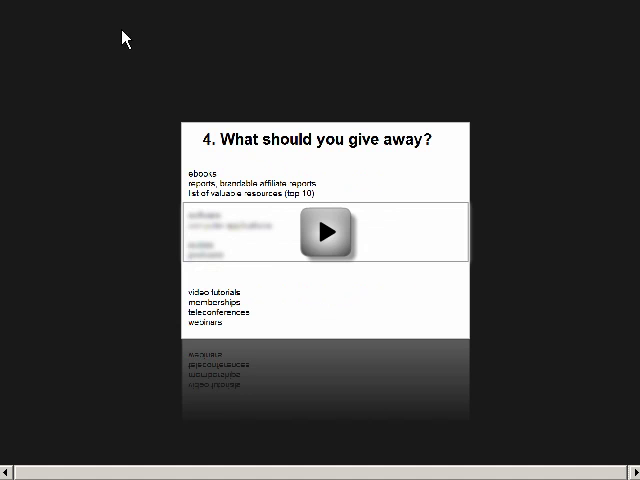
pyautogui.moveTo(98, 170)
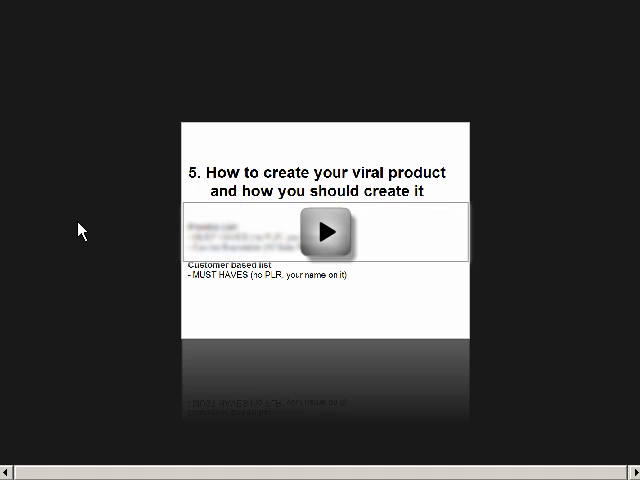
pyautogui.moveTo(108, 220)
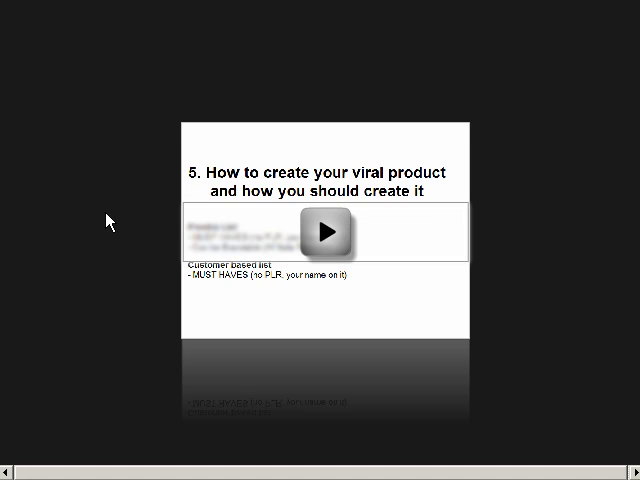
# - Advance the player to the preview of video 6, 'Marketing it and finding people'
pyautogui.click(322, 232)
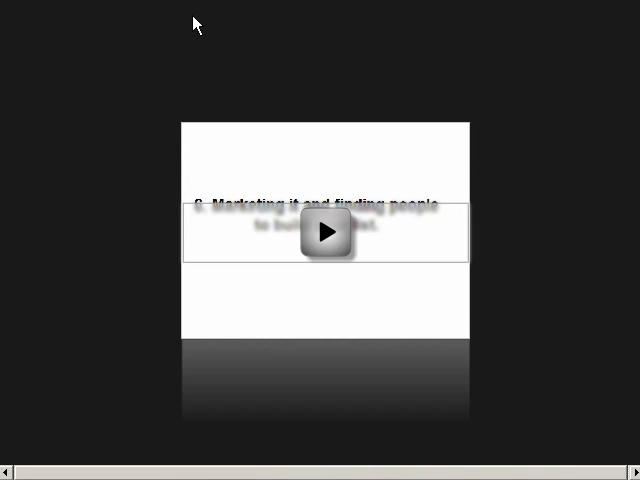
# - Play video 6 and seek ahead to the Google search for warriorforum
pyautogui.click(320, 236)
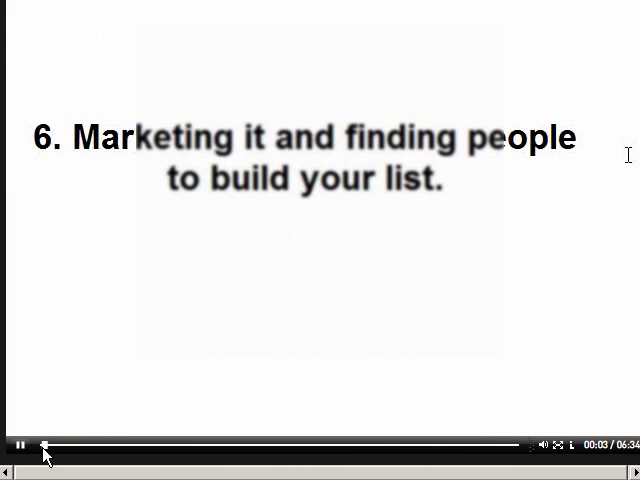
pyautogui.click(98, 440)
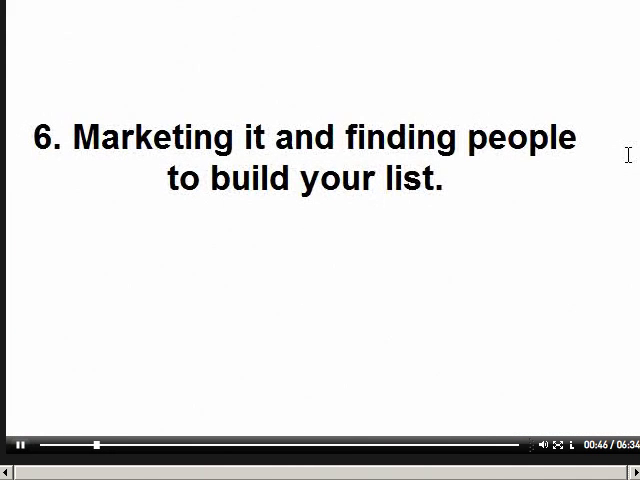
pyautogui.moveTo(360, 14)
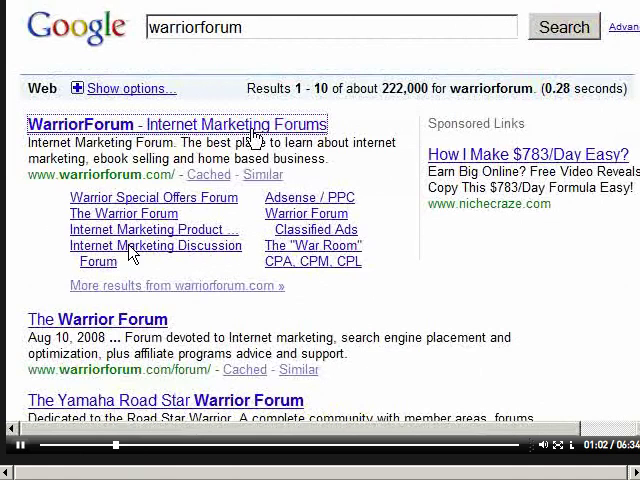
# - Leave the player and bring up the Viral List Blueprint sales page
pyautogui.click(180, 124)
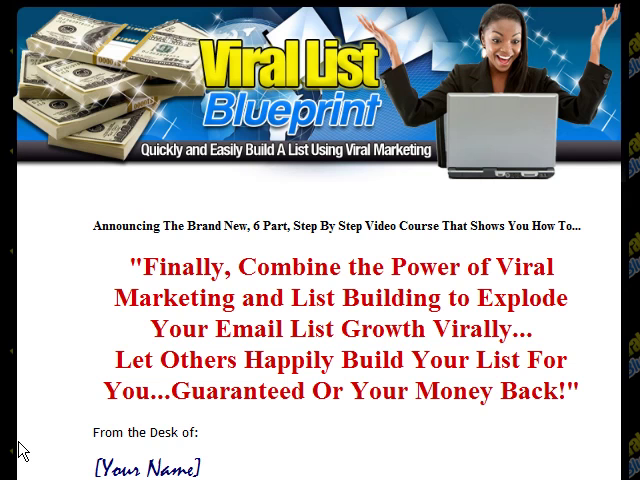